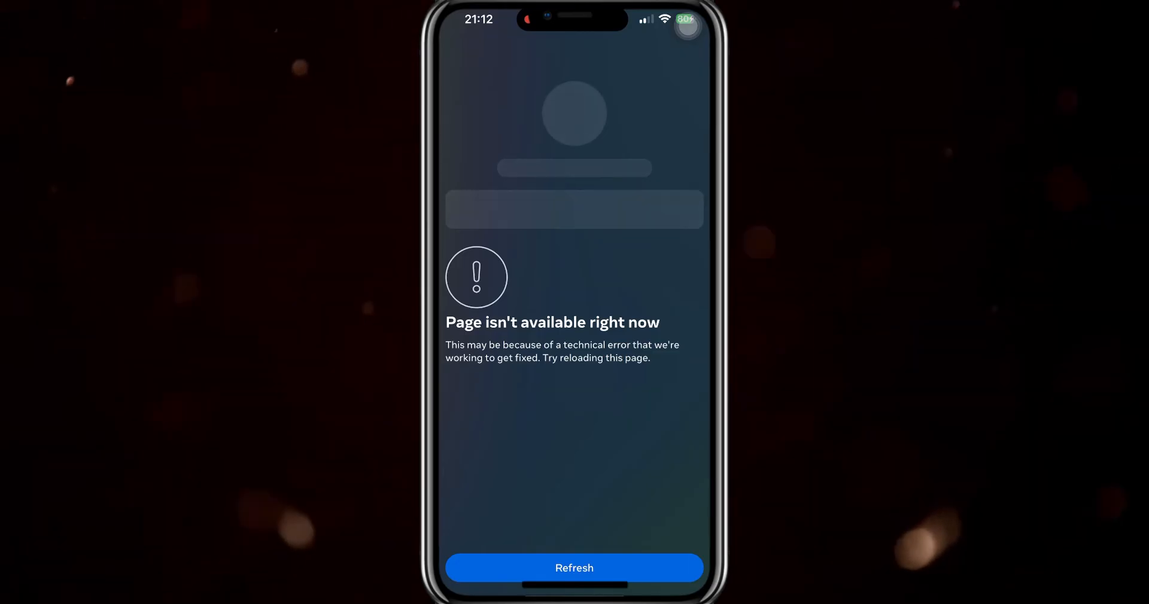
Refresh the 'Page isn't available' screen and log back into the account to load Chats
left_click(574, 568)
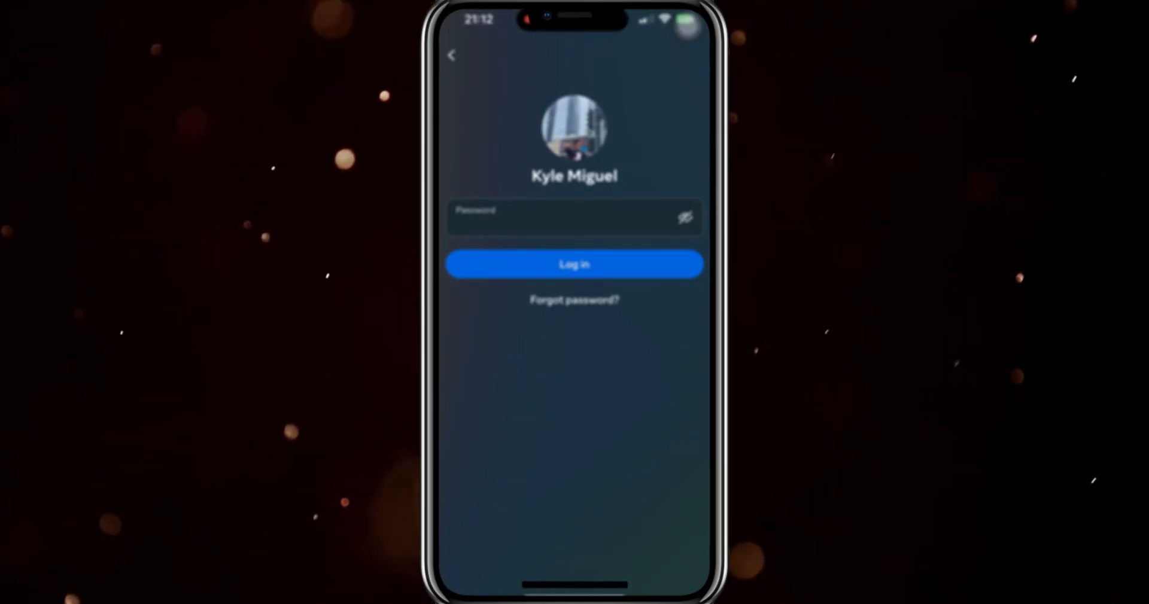
left_click(573, 264)
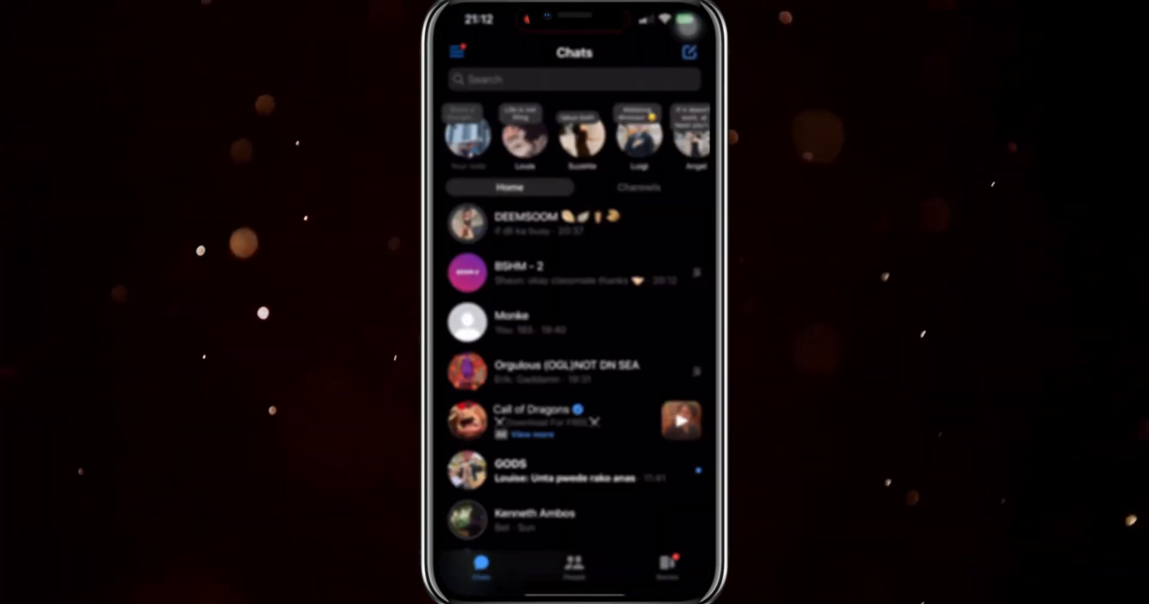